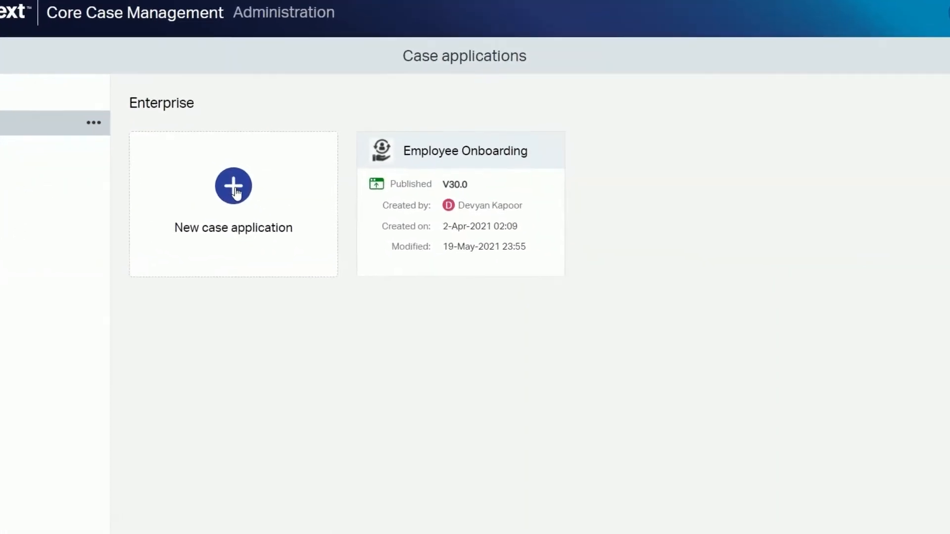
- Begin a new case application named Product Demo and reach its Case attributes settings
{"action": "left_click", "coordinate": [233, 186]}
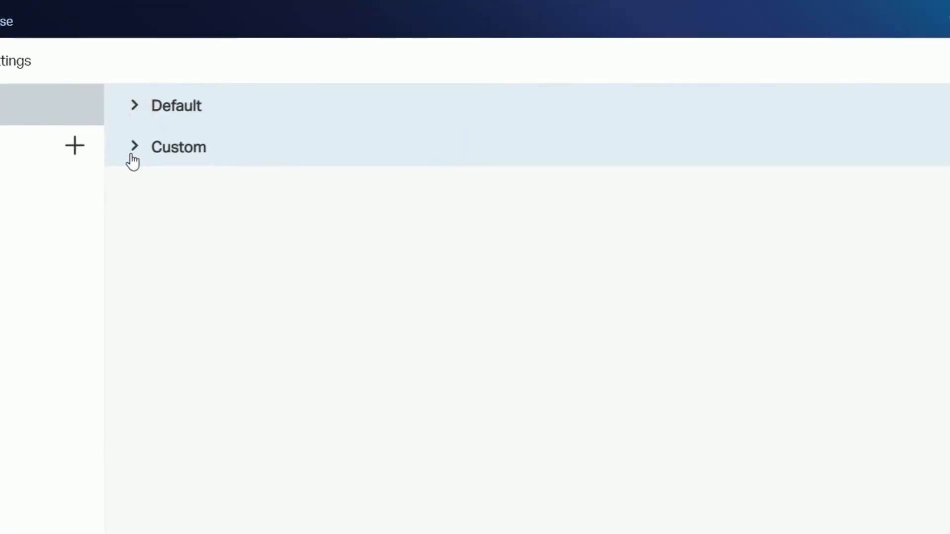
- Add a custom Demo Date attribute of type Date alongside Product Name, then go to the lifecycle
{"action": "left_click", "coordinate": [133, 146]}
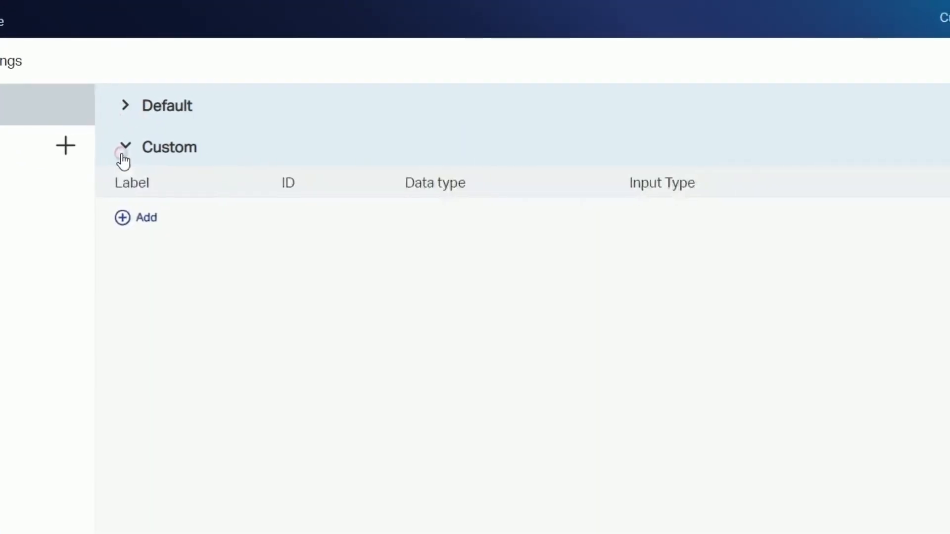
{"action": "left_click", "coordinate": [135, 216]}
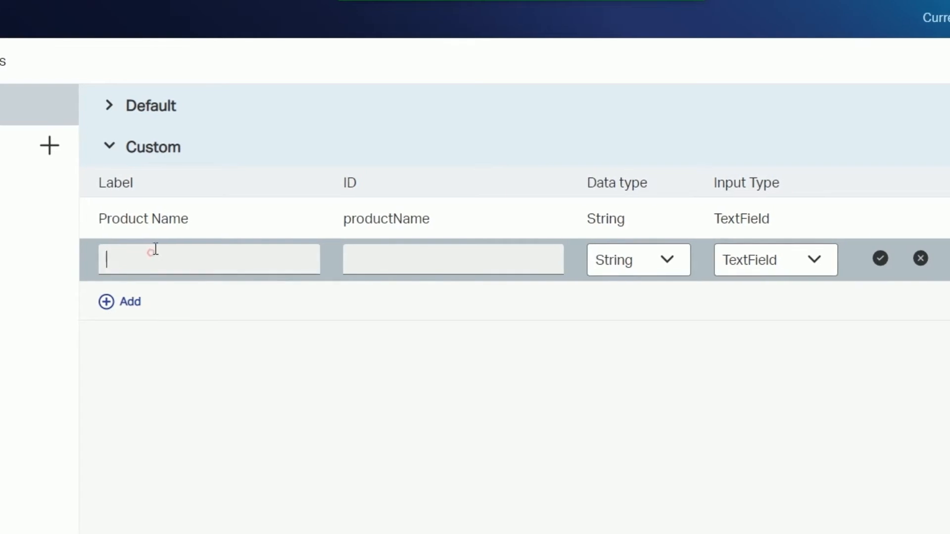
{"action": "type", "text": "Demo Date"}
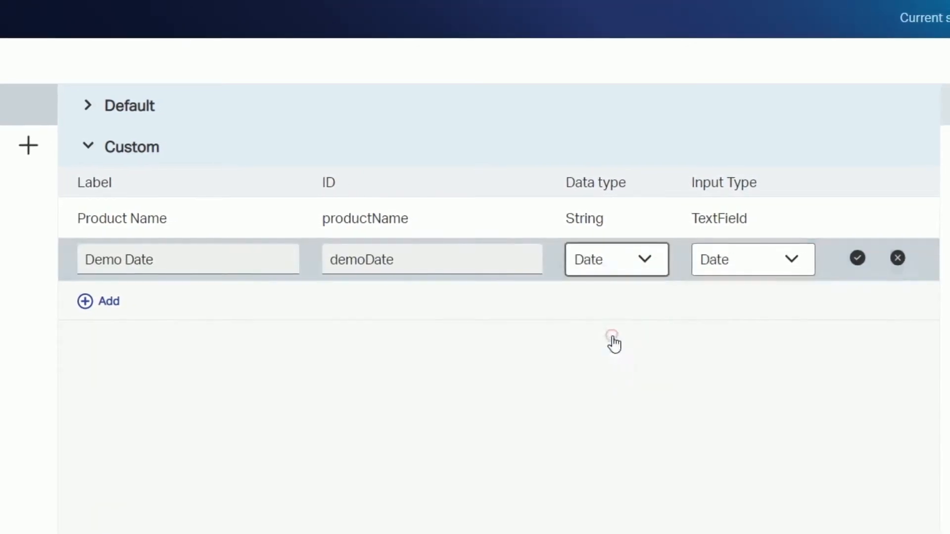
{"action": "left_click", "coordinate": [856, 259]}
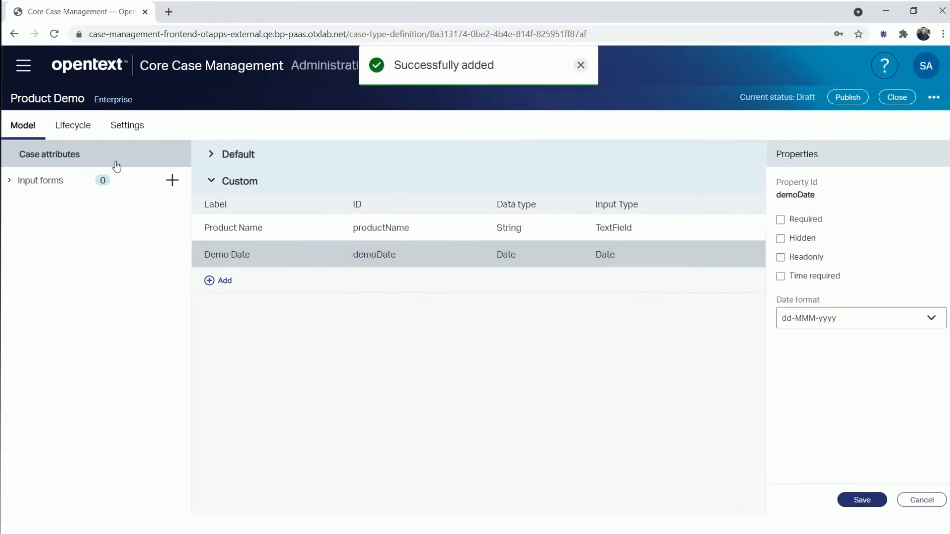
{"action": "left_click", "coordinate": [72, 125]}
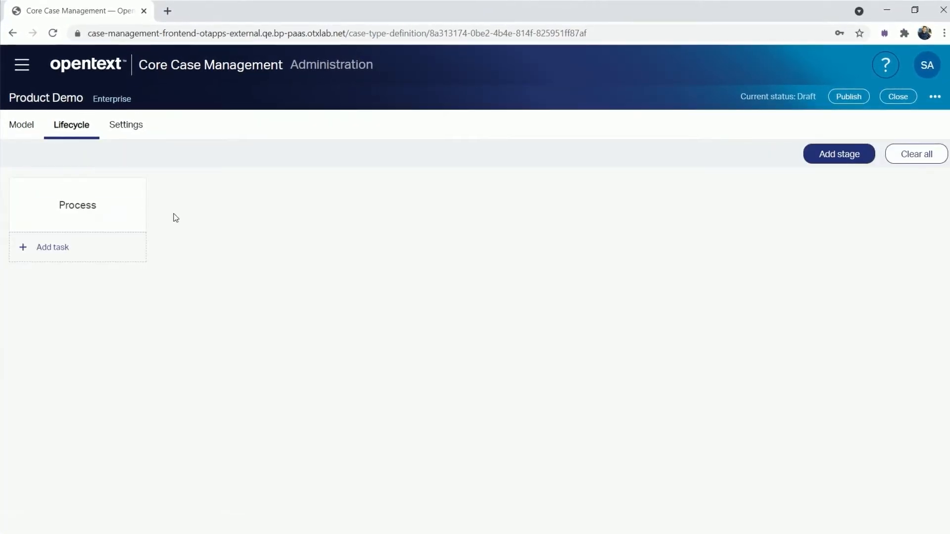
- Add an Edit case properties task 'Fill Demo Details' with instruction and assignee, and an Upload Document task
{"action": "left_click", "coordinate": [52, 248]}
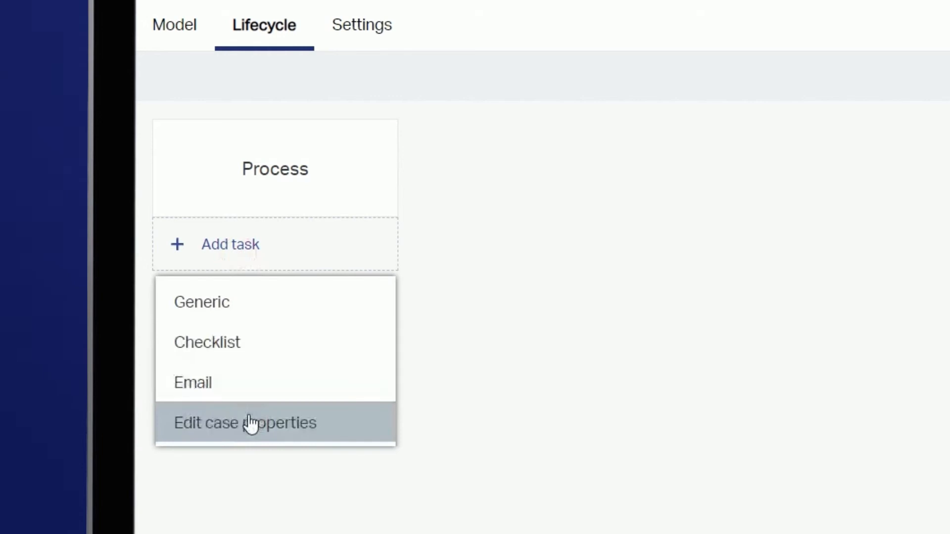
{"action": "left_click", "coordinate": [245, 423]}
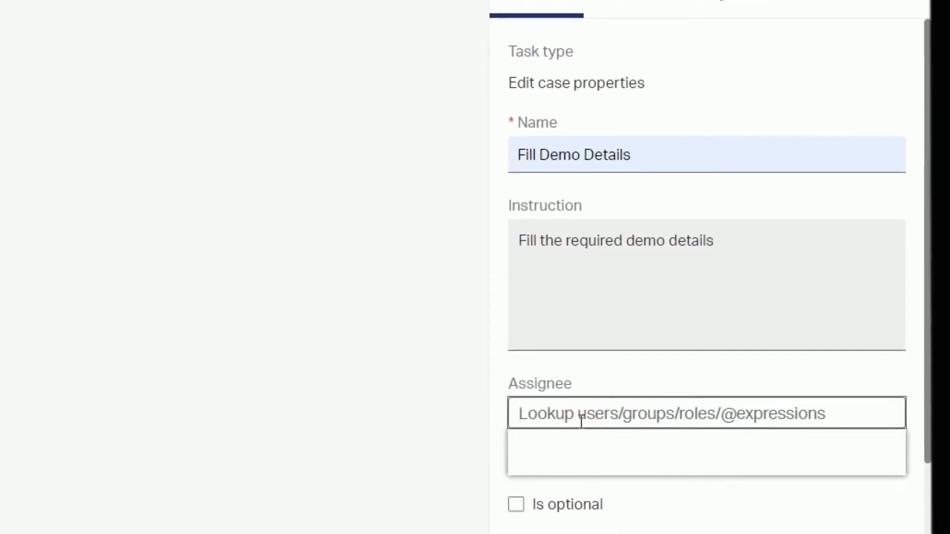
{"action": "type", "text": "@cas"}
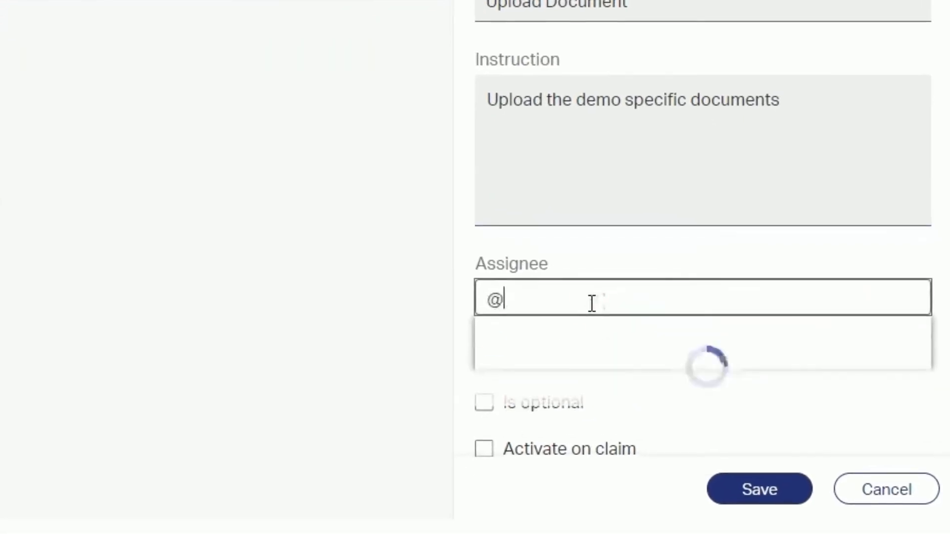
{"action": "left_click", "coordinate": [759, 488]}
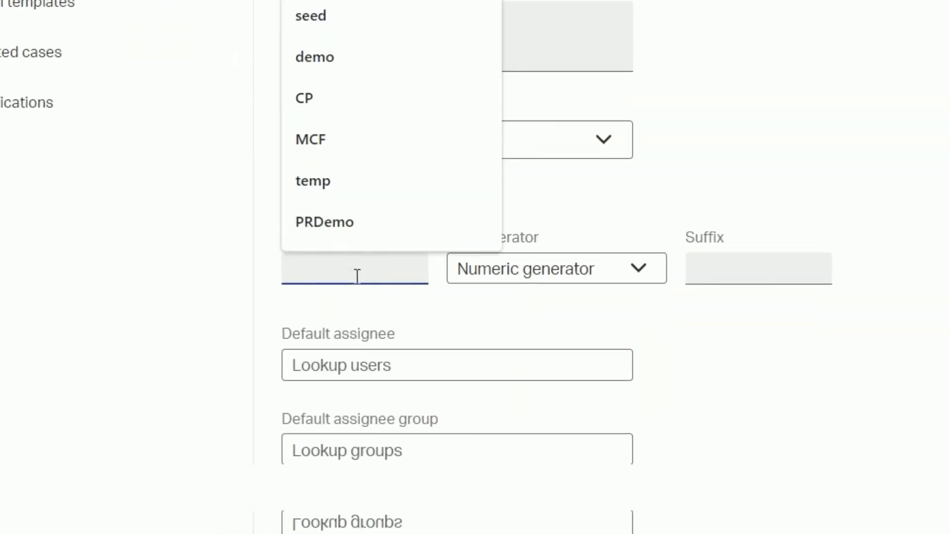
- Set the case prefix to pdemo, save, and publish Product Demo as version 1.0.0
{"action": "type", "text": "pdemo"}
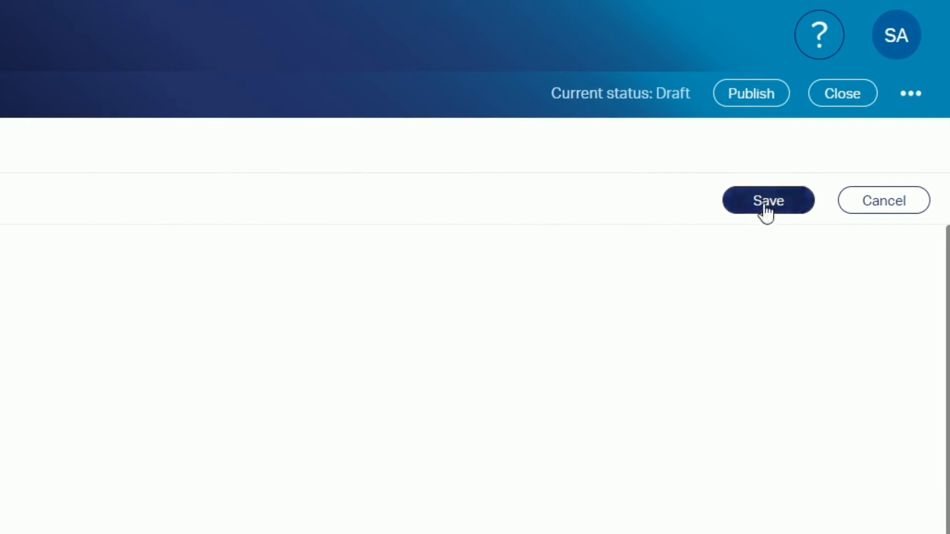
{"action": "left_click", "coordinate": [767, 200]}
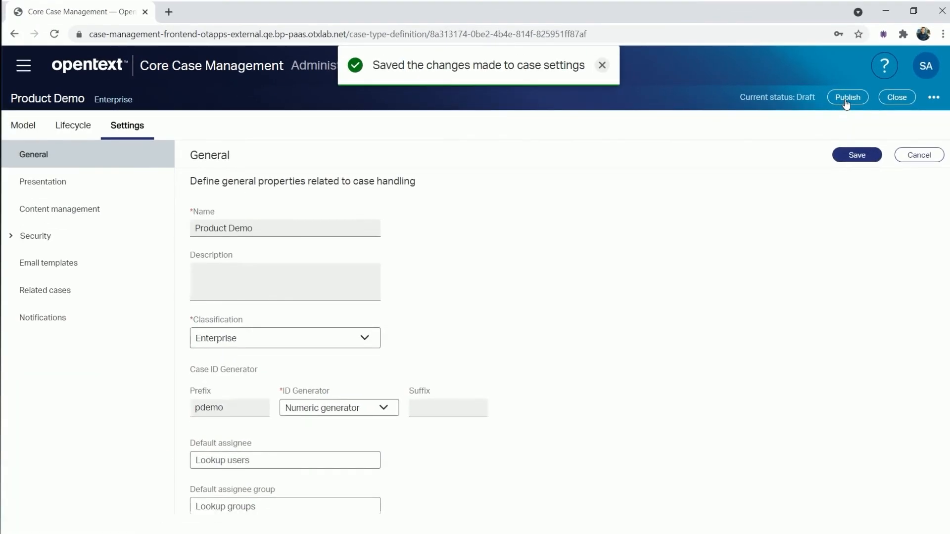
{"action": "left_click", "coordinate": [846, 97]}
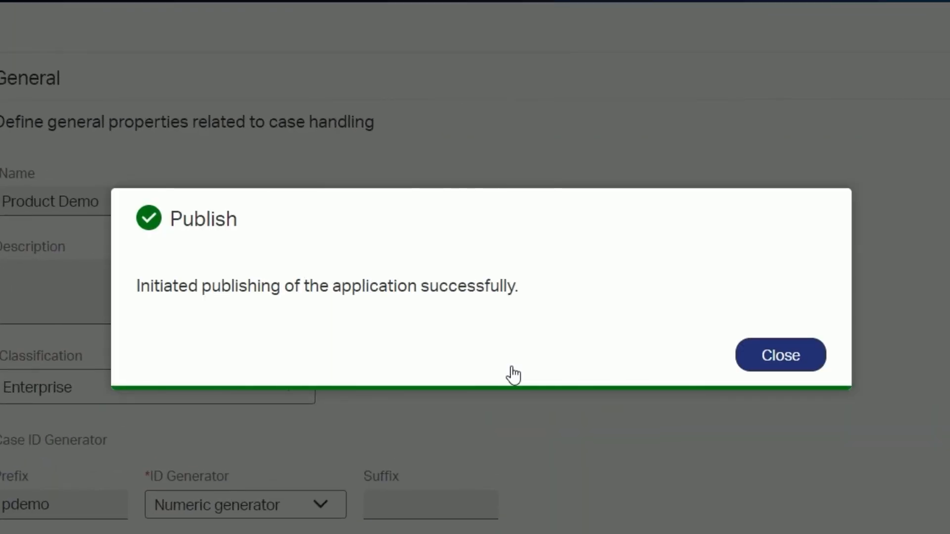
{"action": "left_click", "coordinate": [781, 354]}
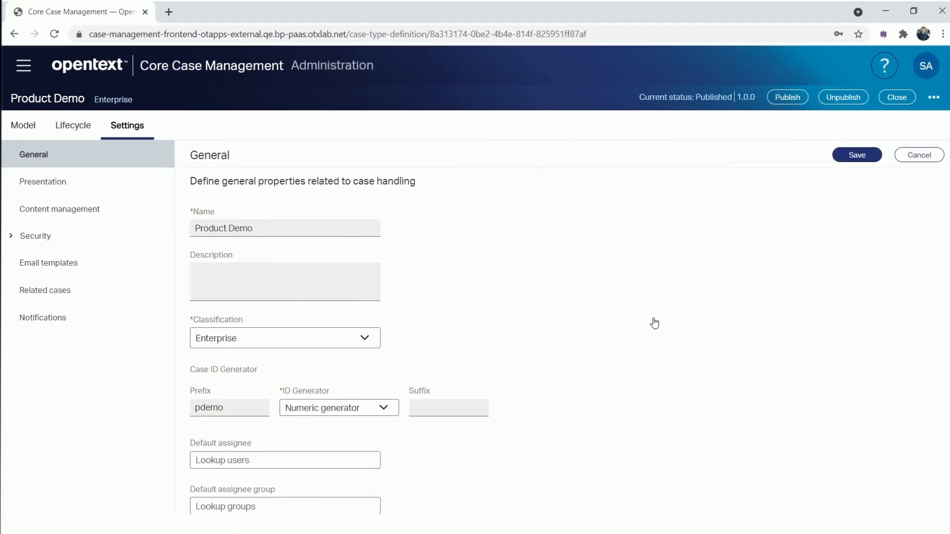